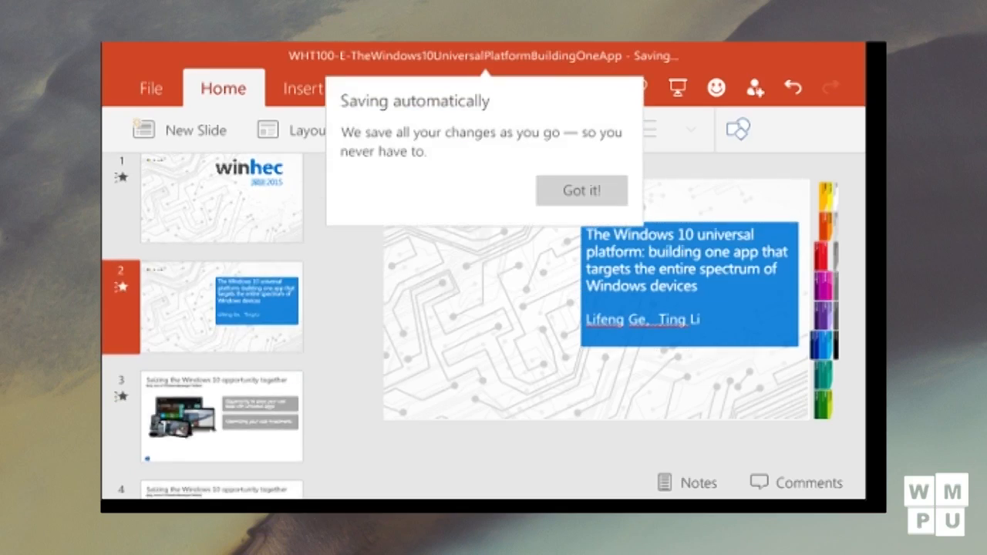
Dismiss the Saving automatically notice, browse the Layout gallery and Design themes, then return to Home
{"action": "left_click", "coordinate": [293, 129]}
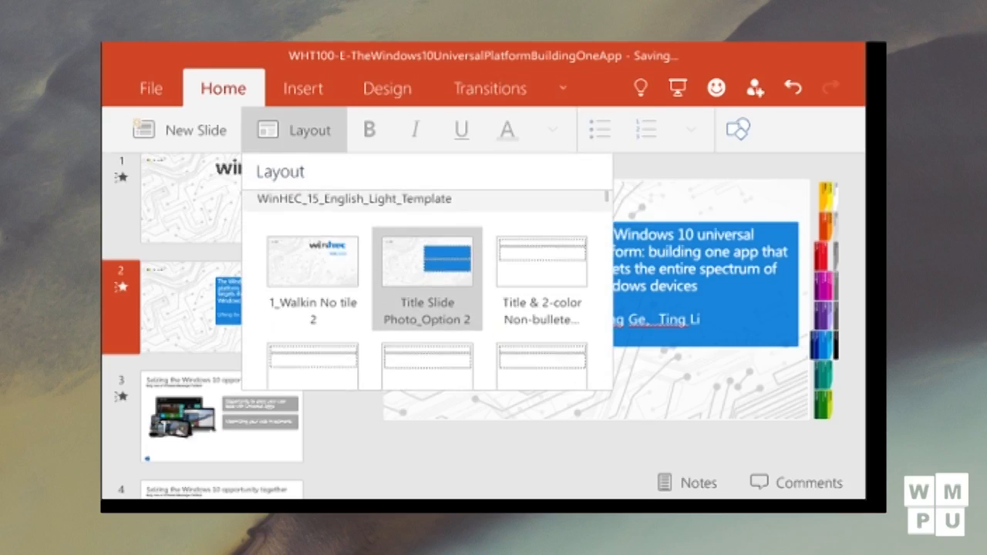
{"action": "left_click", "coordinate": [387, 88]}
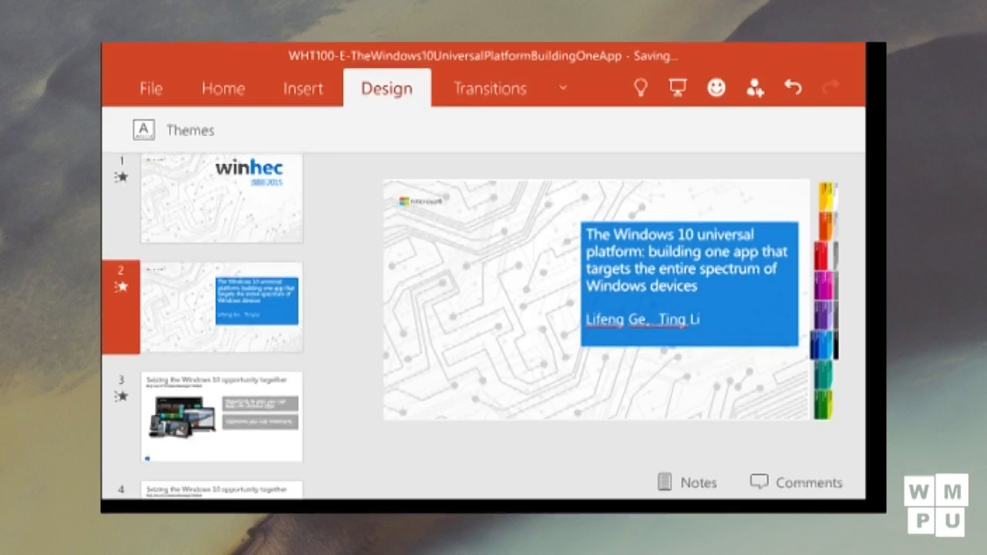
{"action": "left_click", "coordinate": [223, 88]}
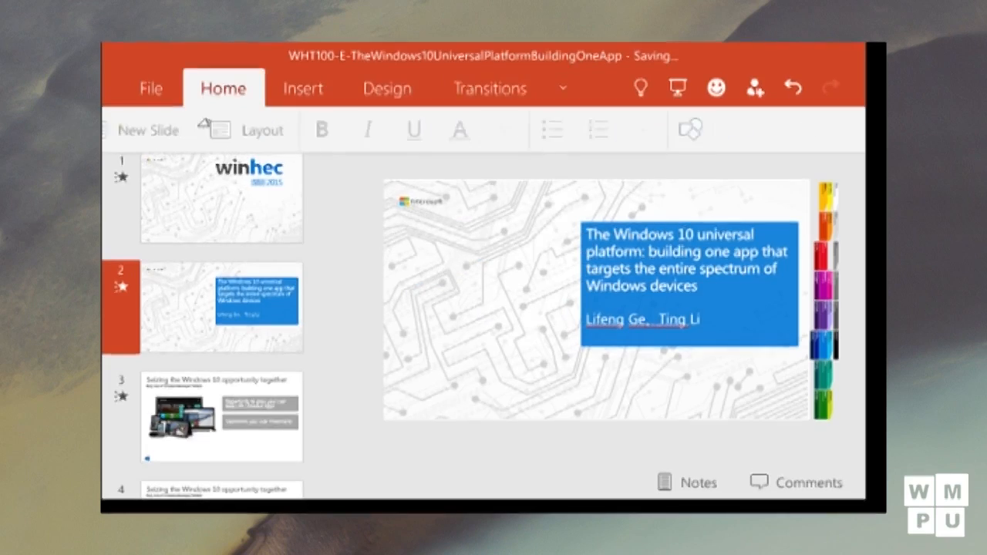
{"action": "left_click", "coordinate": [303, 88]}
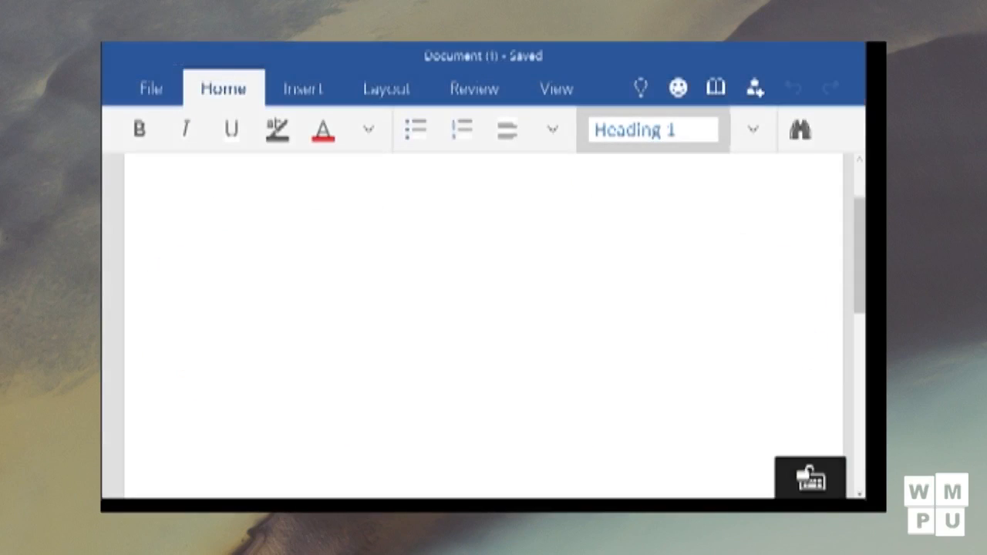
Type the Heading 1 'Hello there world!' and the line 'This is a test example' beneath it
{"action": "type", "text": "Hello there"}
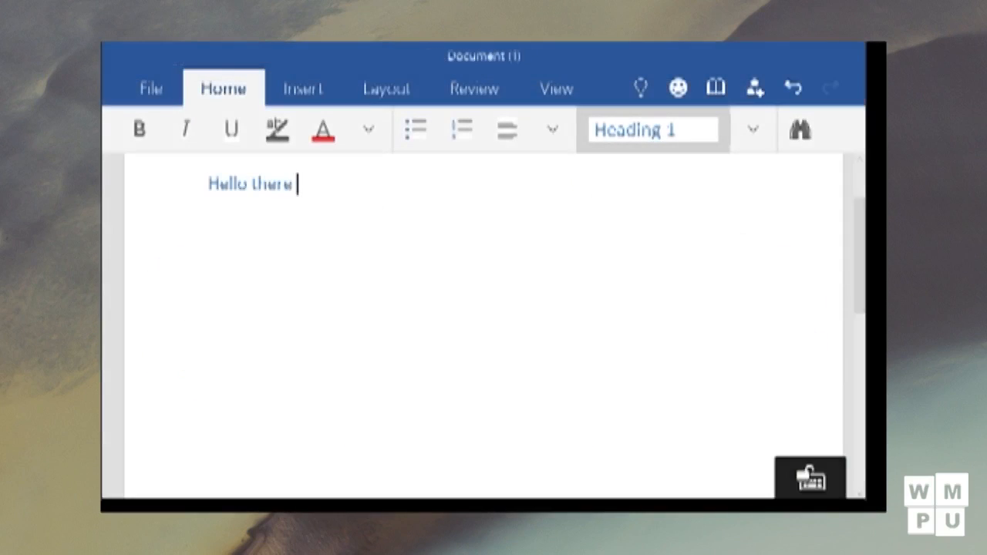
{"action": "type", "text": "world!"}
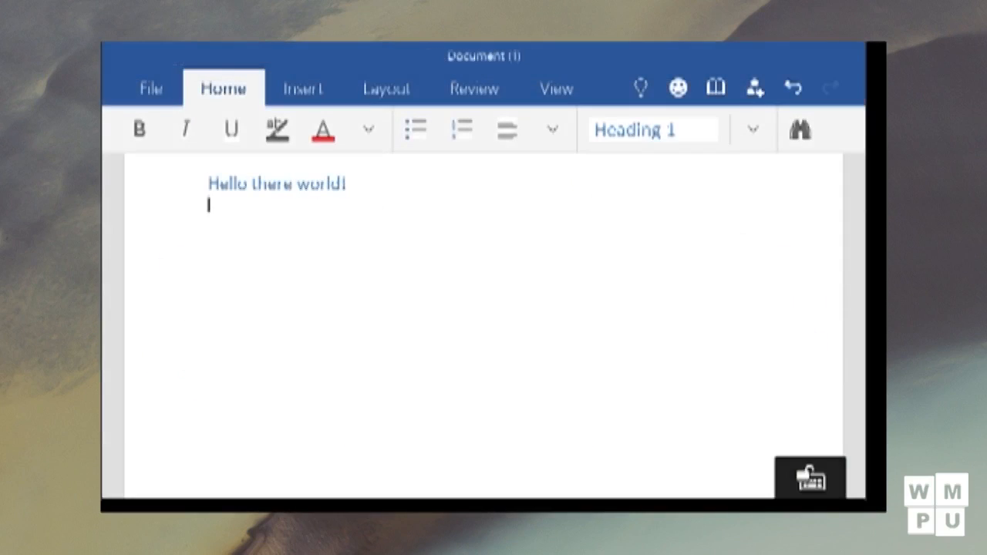
{"action": "type", "text": "This is a test"}
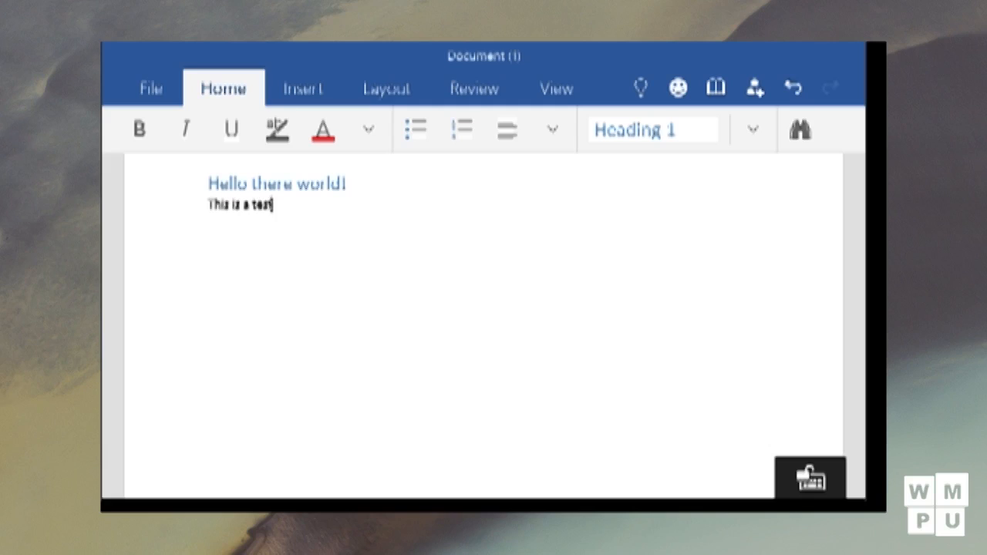
{"action": "type", "text": "example"}
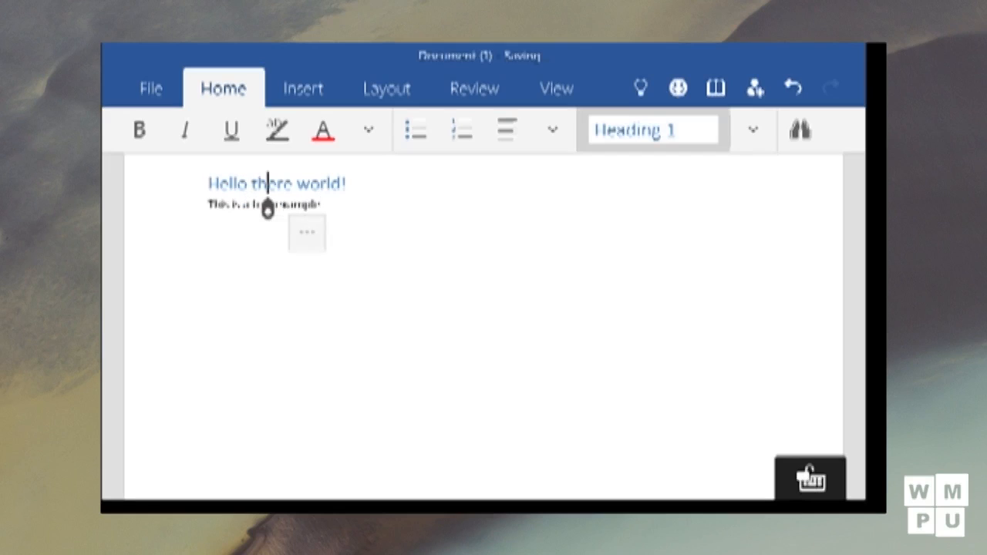
Insert a large HELLo beside the heading, then review the View tab and Layout paper sizes
{"action": "left_click", "coordinate": [303, 88]}
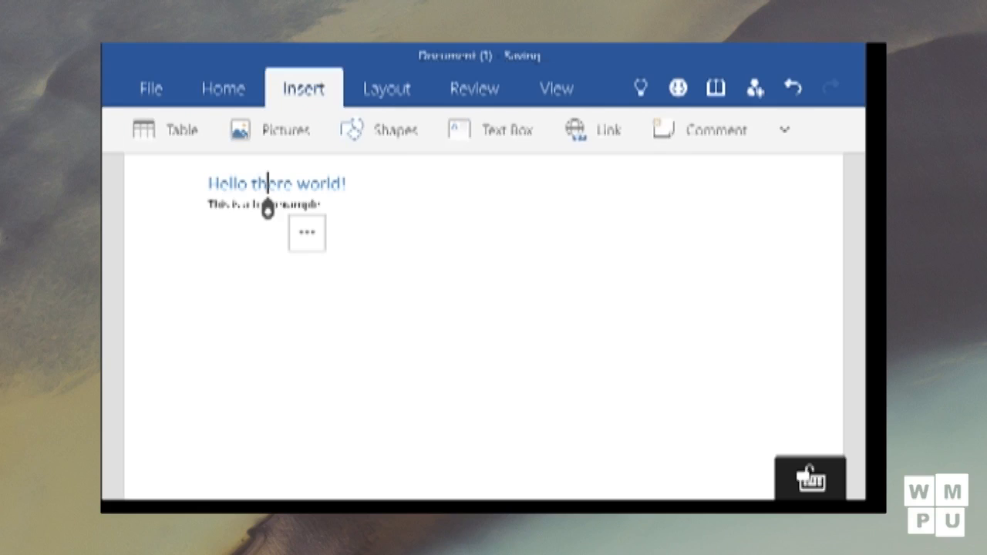
{"action": "left_click", "coordinate": [556, 88]}
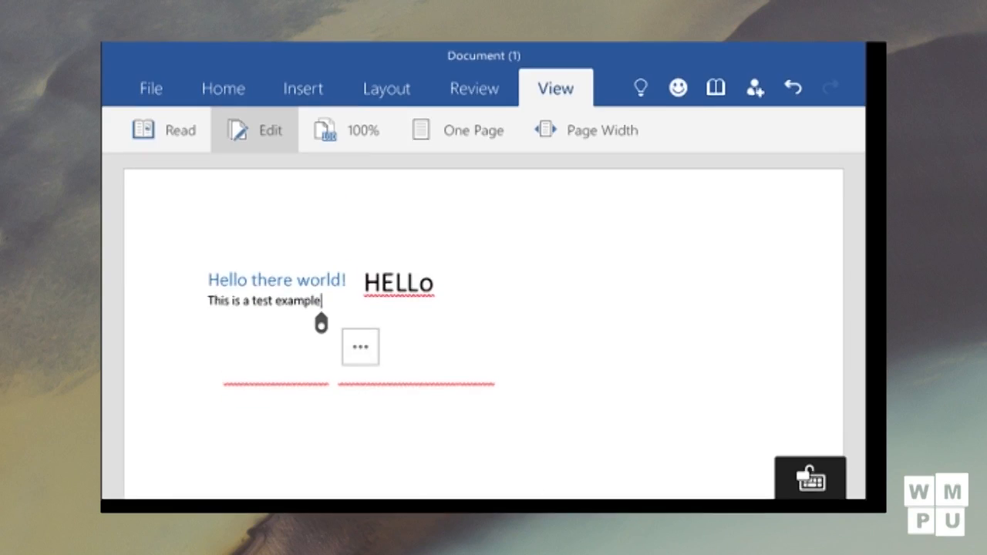
{"action": "left_click", "coordinate": [386, 88]}
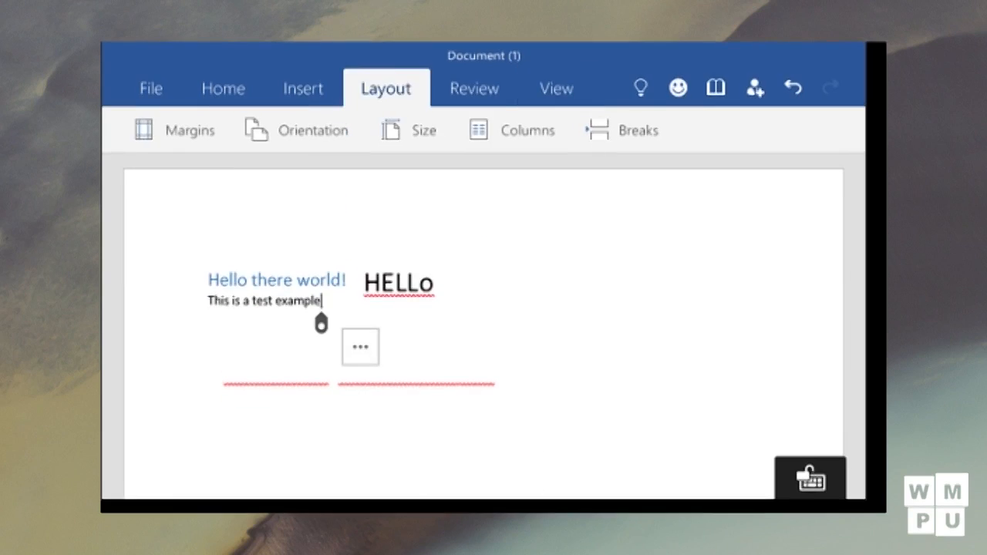
{"action": "left_click", "coordinate": [409, 129]}
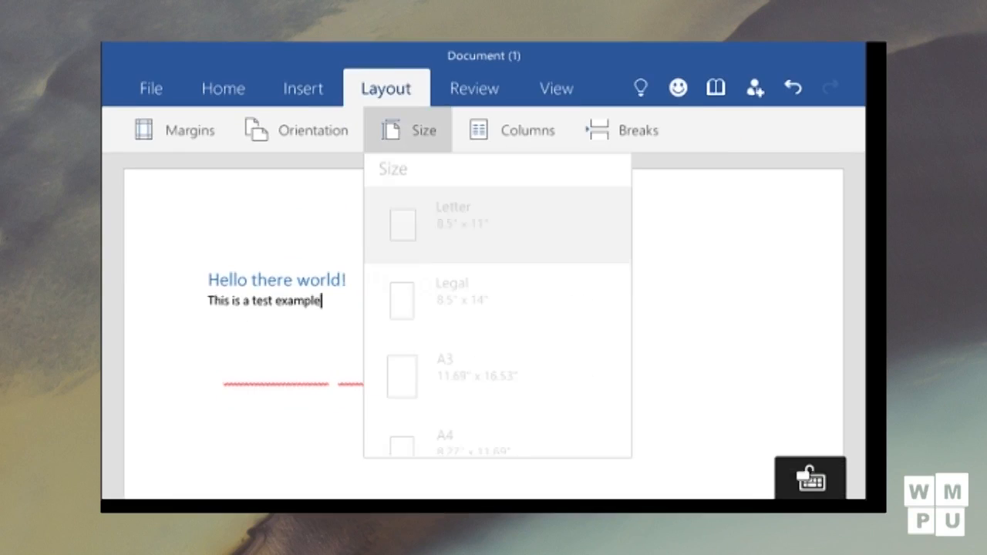
{"action": "left_click", "coordinate": [302, 88]}
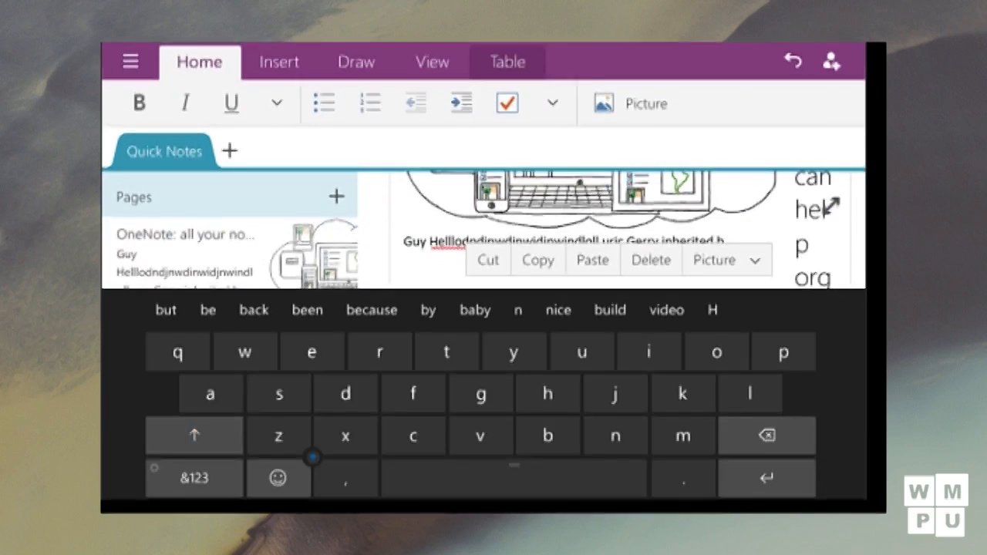
Switch to the Draw tab and open the ink color wheel palette
{"action": "left_click", "coordinate": [130, 61]}
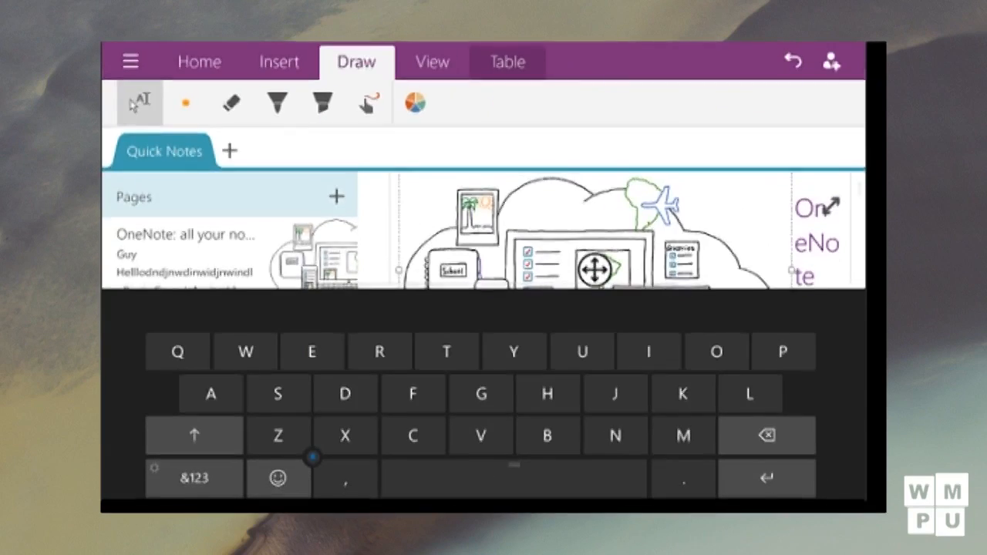
{"action": "left_click", "coordinate": [415, 103]}
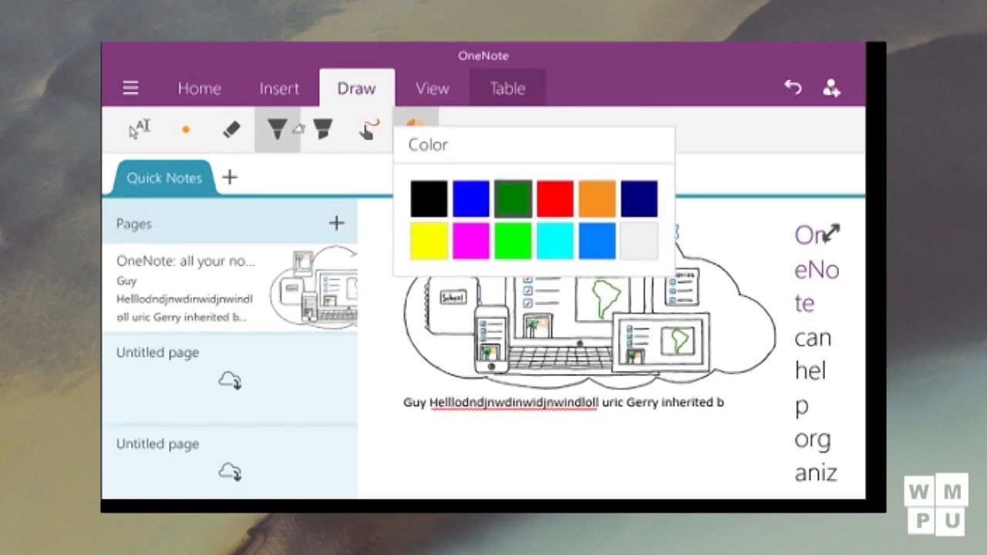